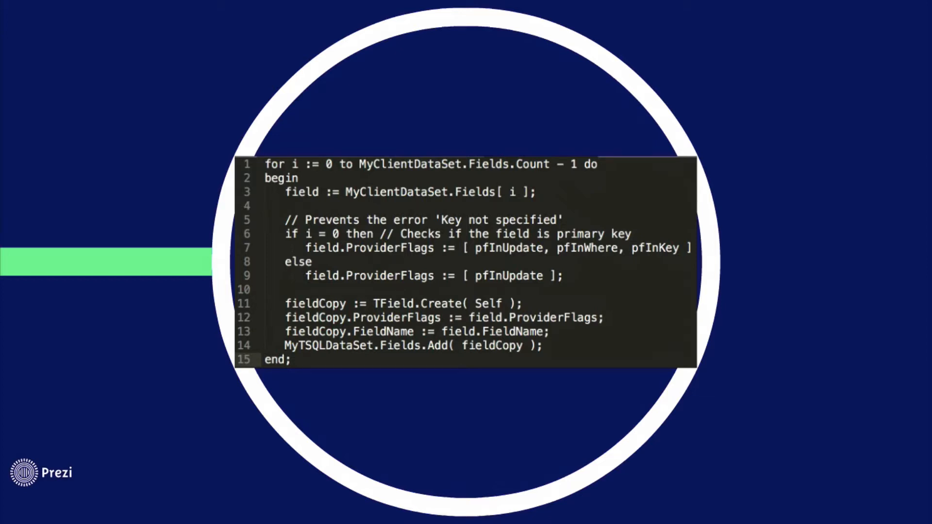
pyautogui.moveTo(579, 262)
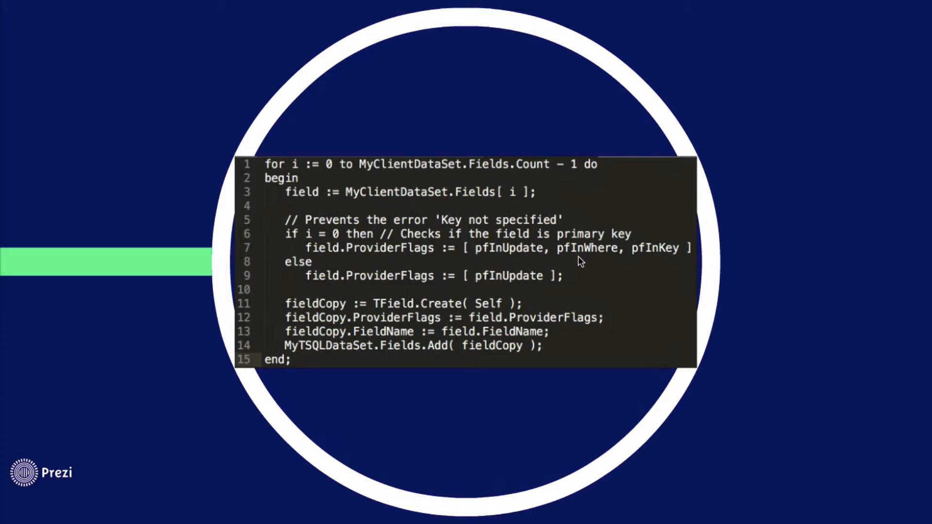
pyautogui.moveTo(595, 257)
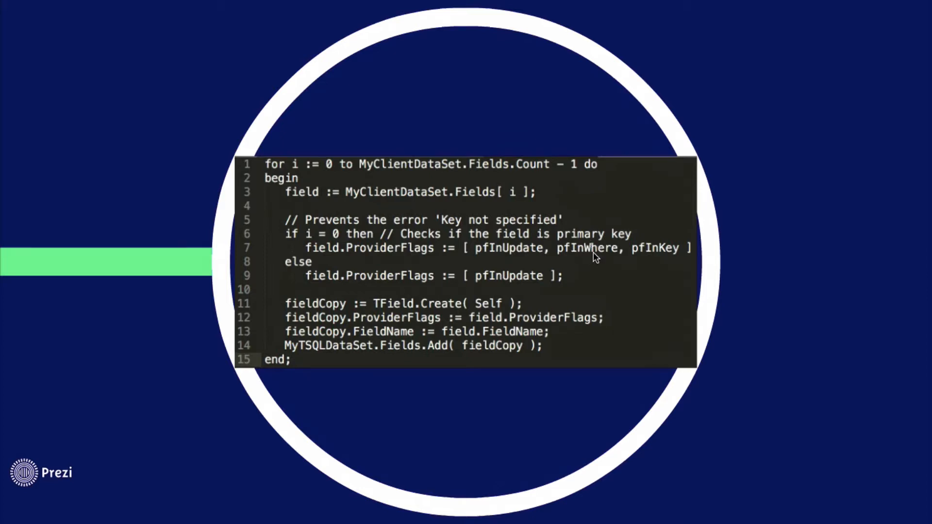
pyautogui.moveTo(667, 256)
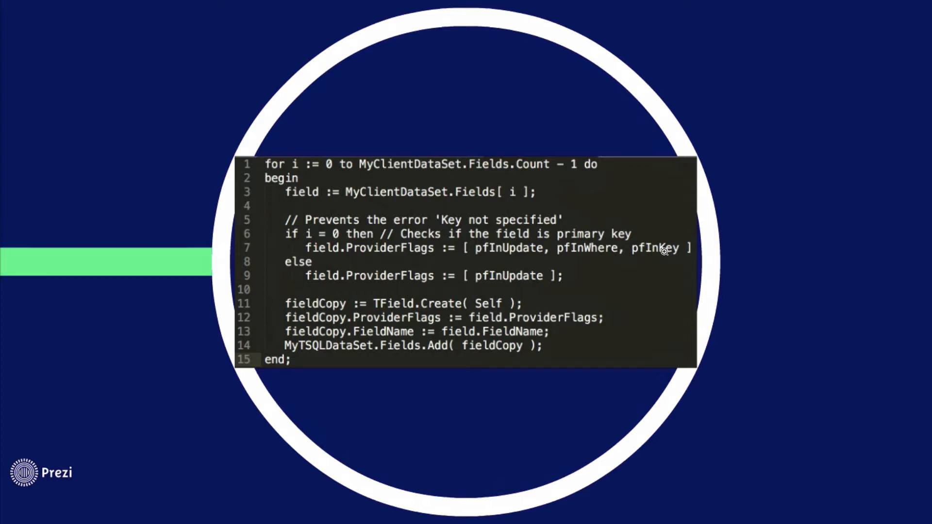
pyautogui.moveTo(672, 251)
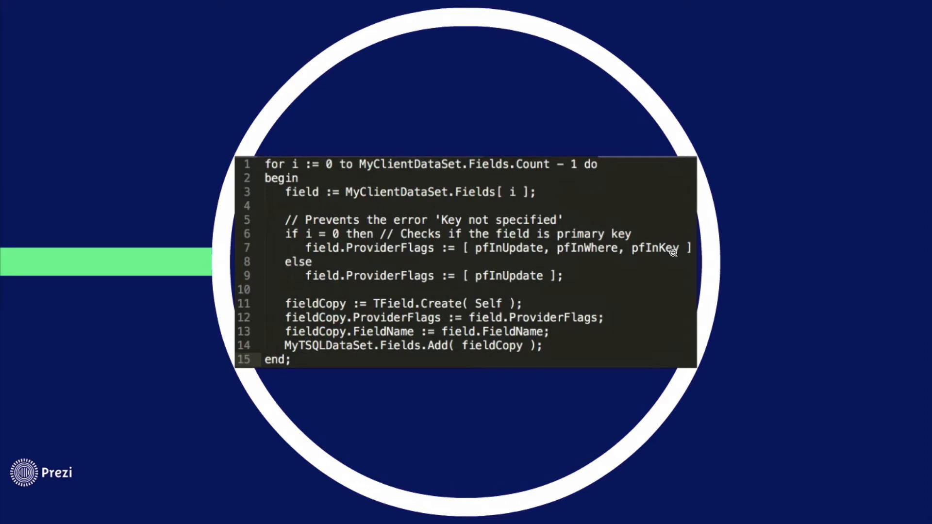
pyautogui.moveTo(492, 286)
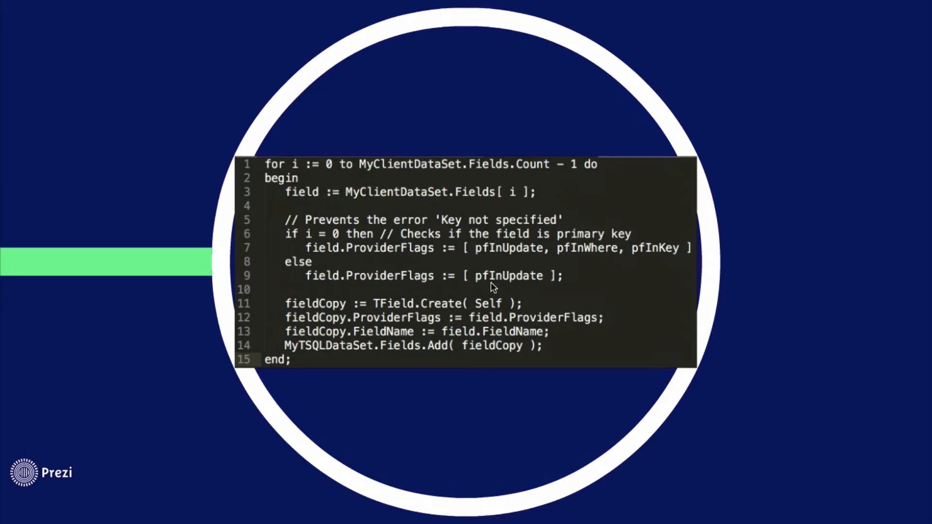